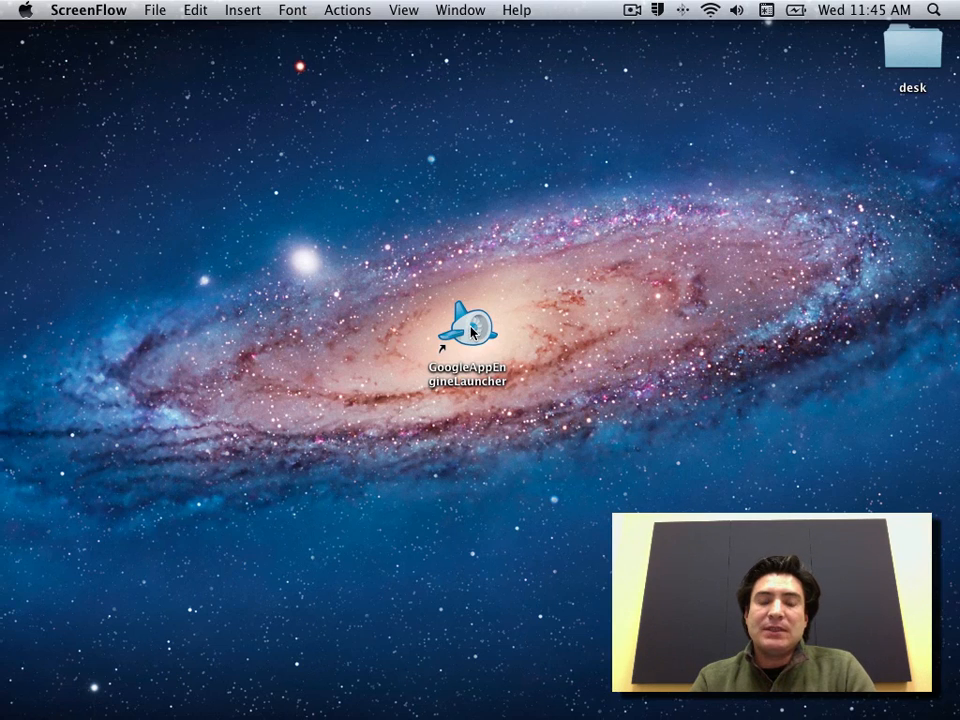
Launch GoogleAppEngineLauncher from its desktop icon
double_click(467, 328)
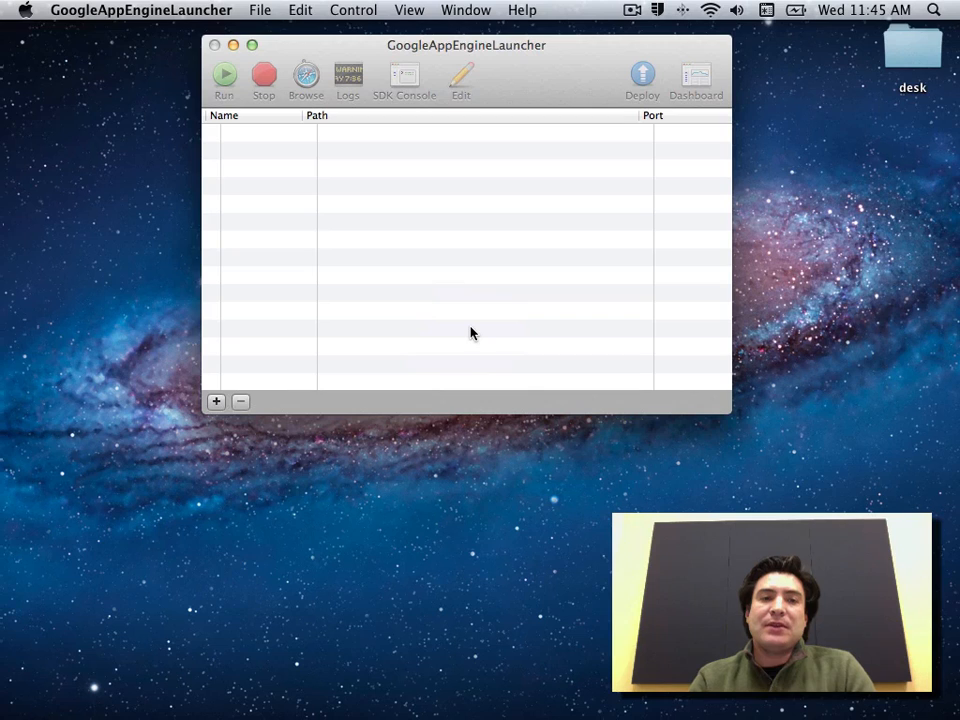
mouse_move(250, 451)
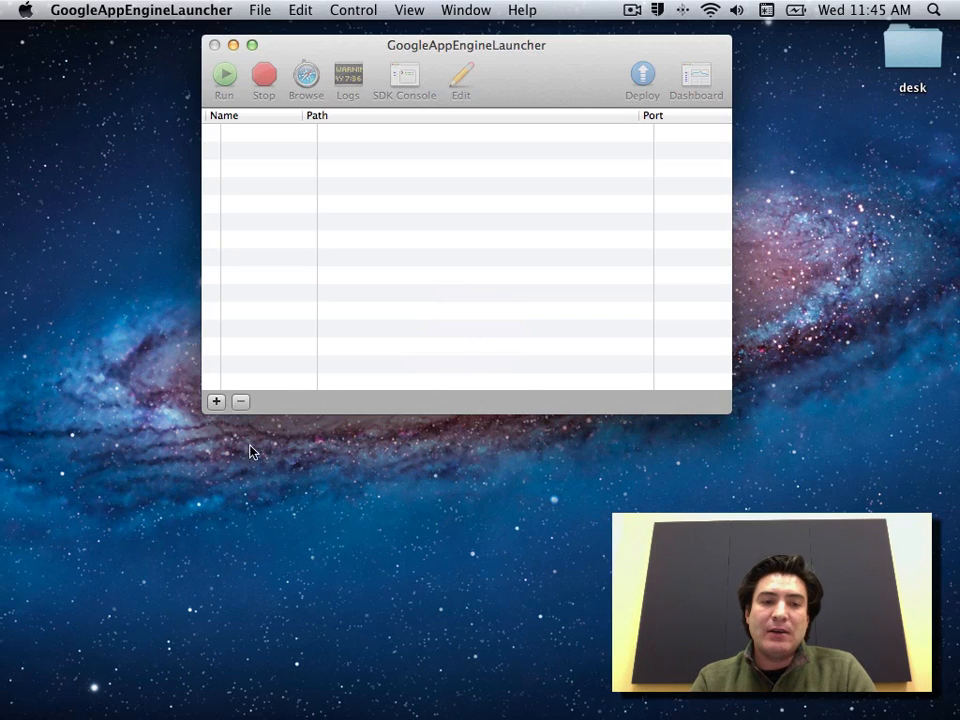
mouse_move(216, 402)
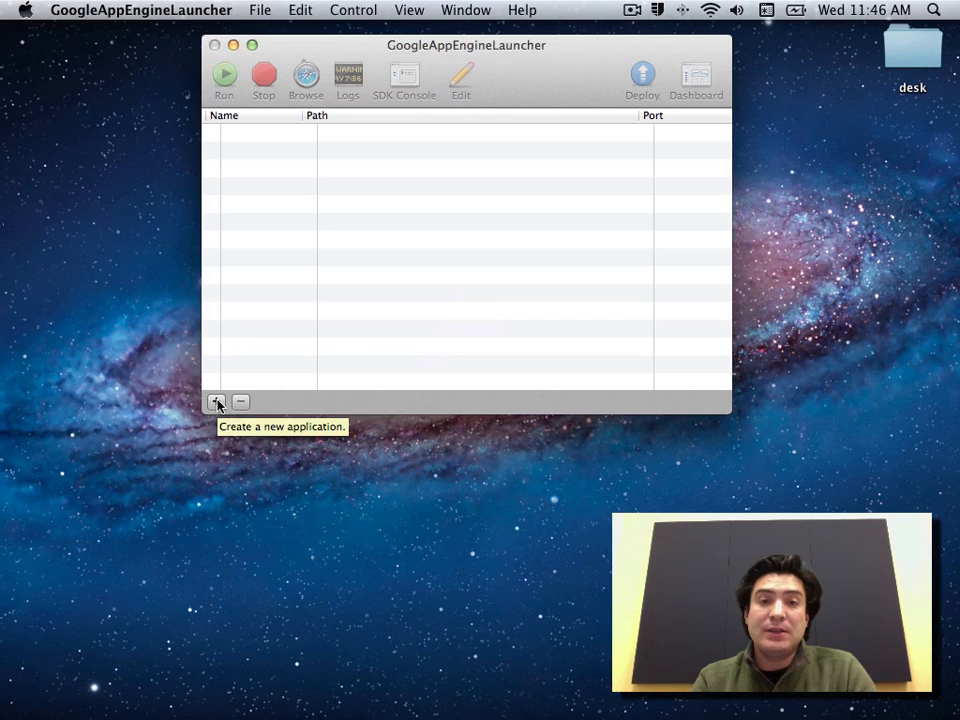
Add a new application named iein-demo, stored at /Users/iein/iein-demo on port 8080
click(216, 402)
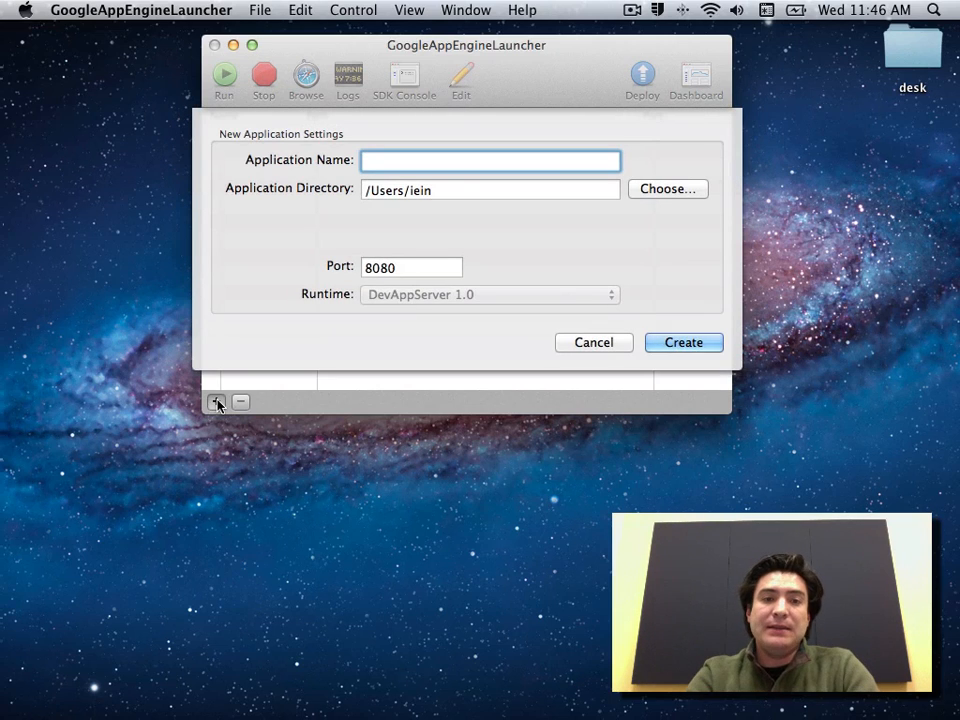
text(iein-demo)
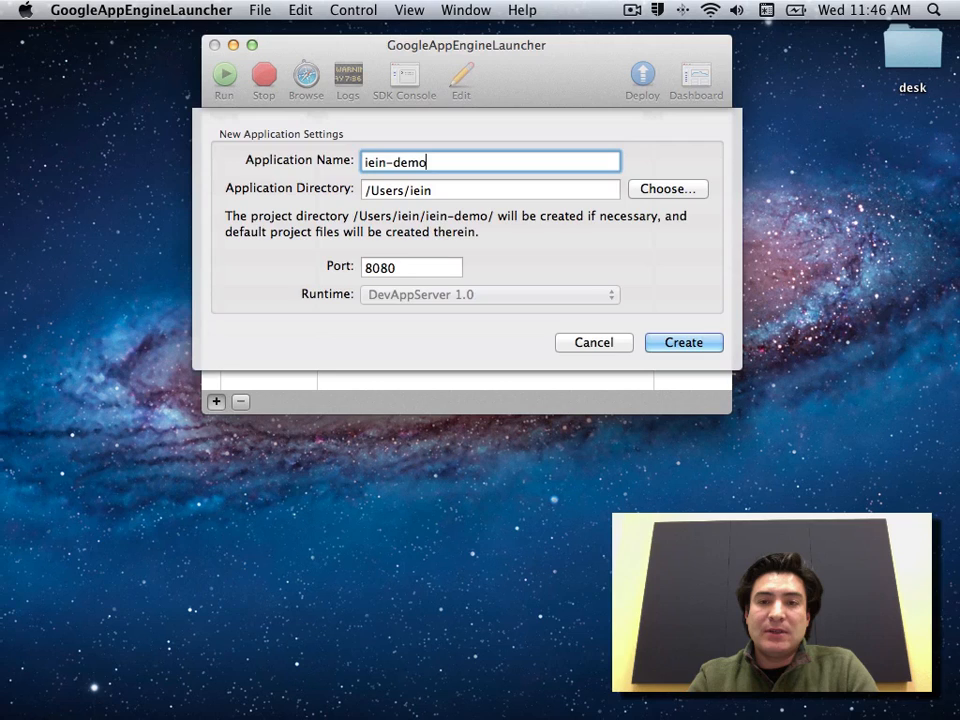
click(683, 342)
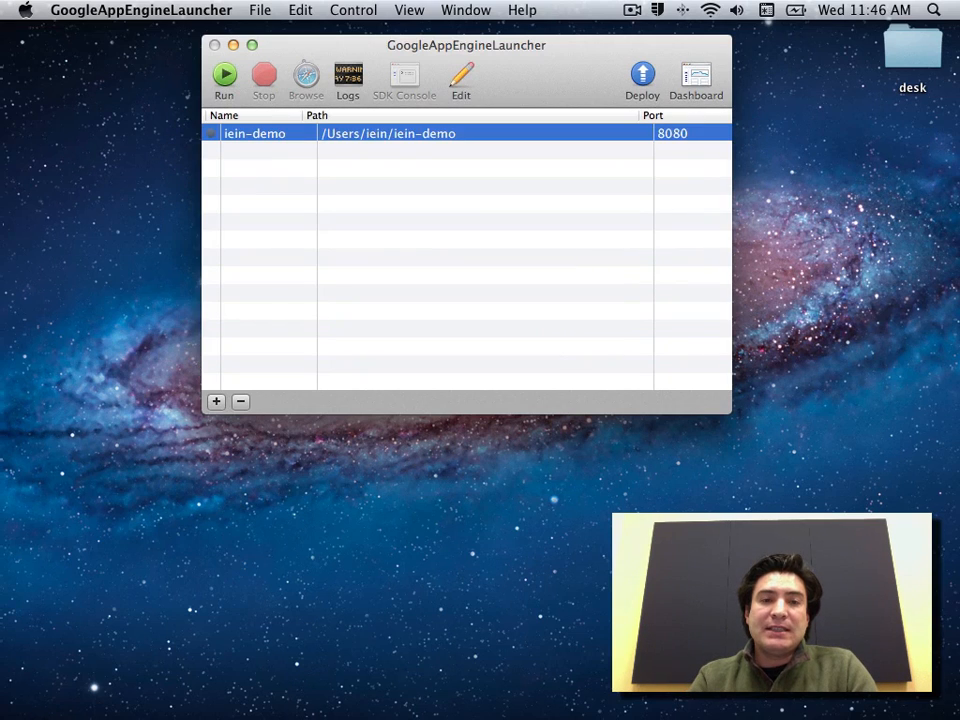
mouse_move(433, 201)
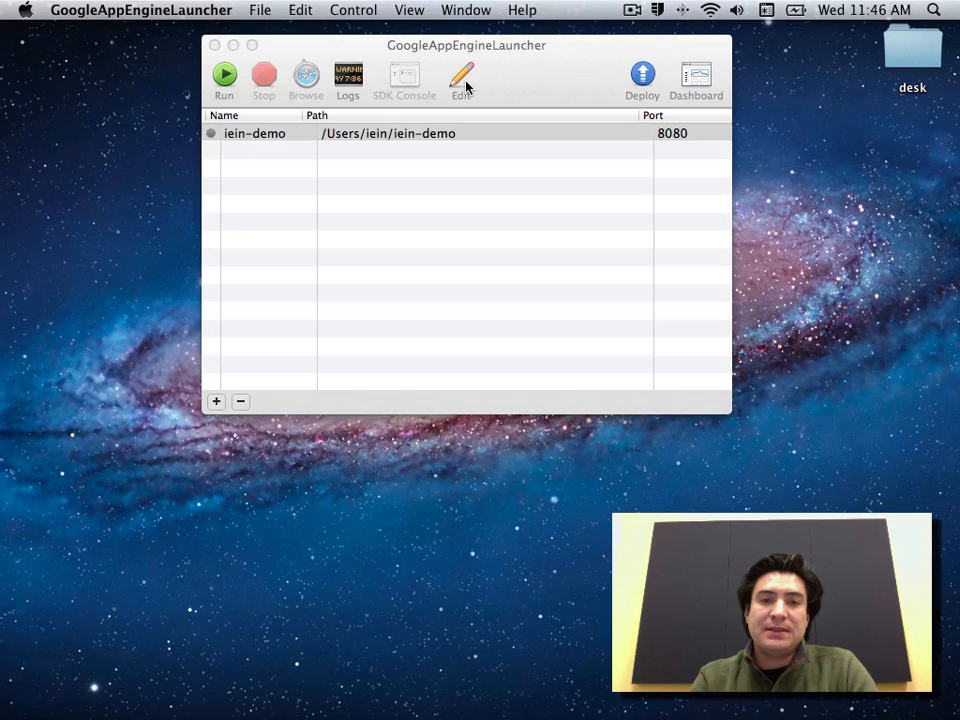
Open the iein-demo project in TextMate and view app.yaml
click(461, 78)
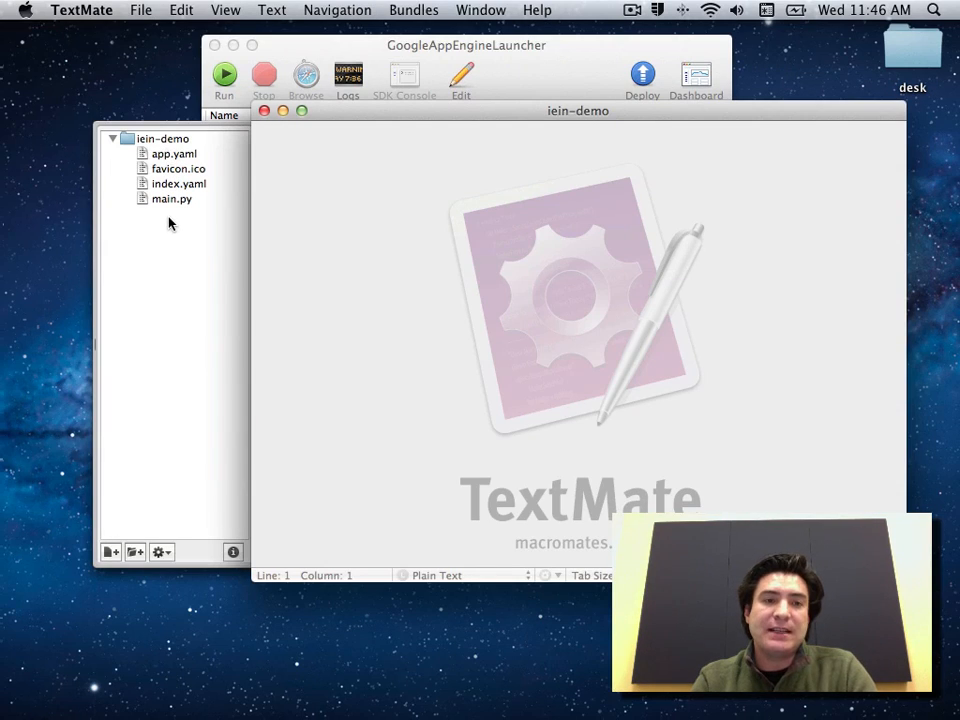
click(173, 153)
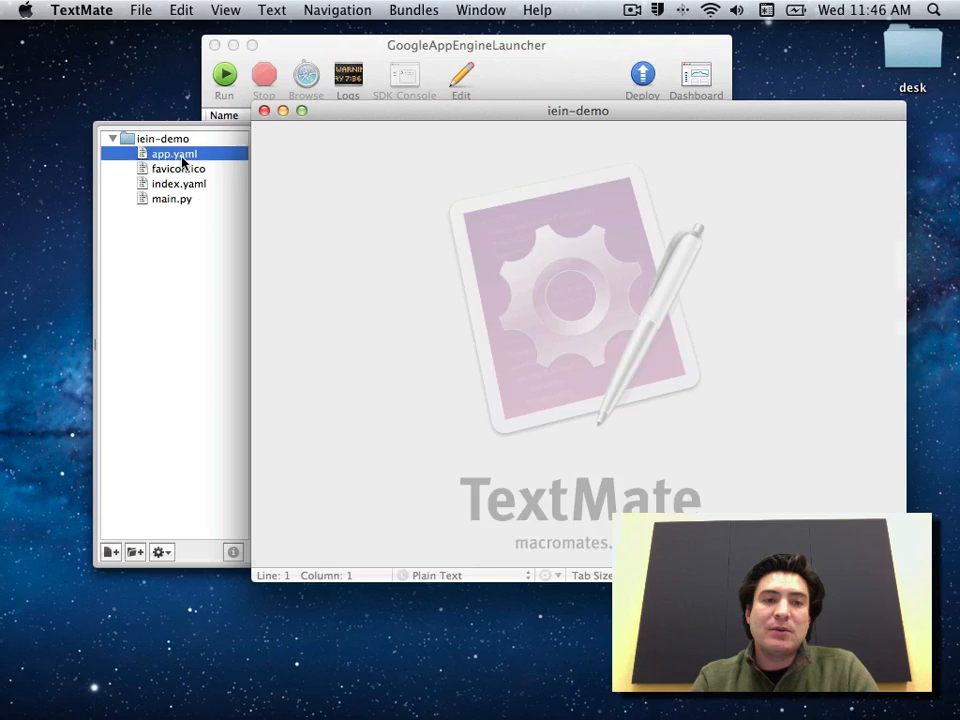
double_click(174, 153)
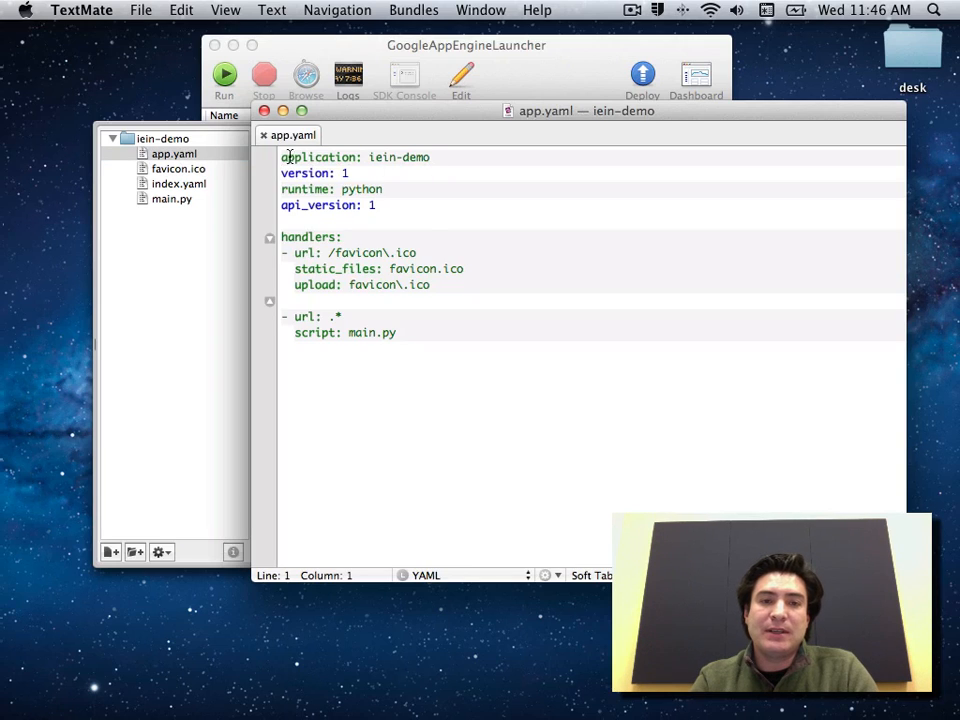
mouse_move(400, 180)
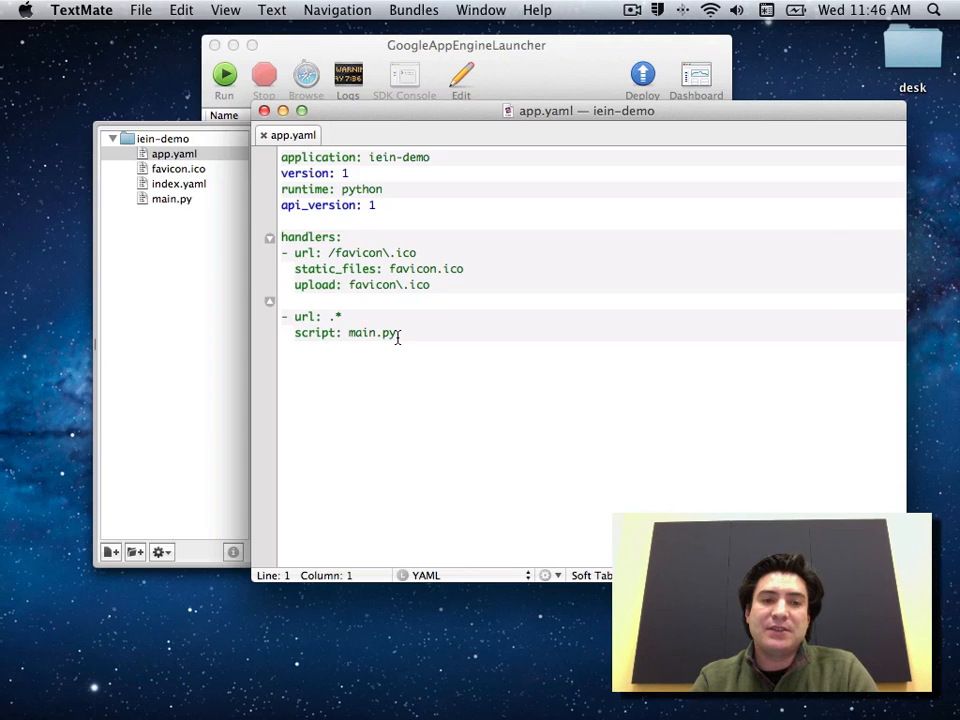
Open main.py and scroll through its default 'Hello world!' handler
double_click(171, 199)
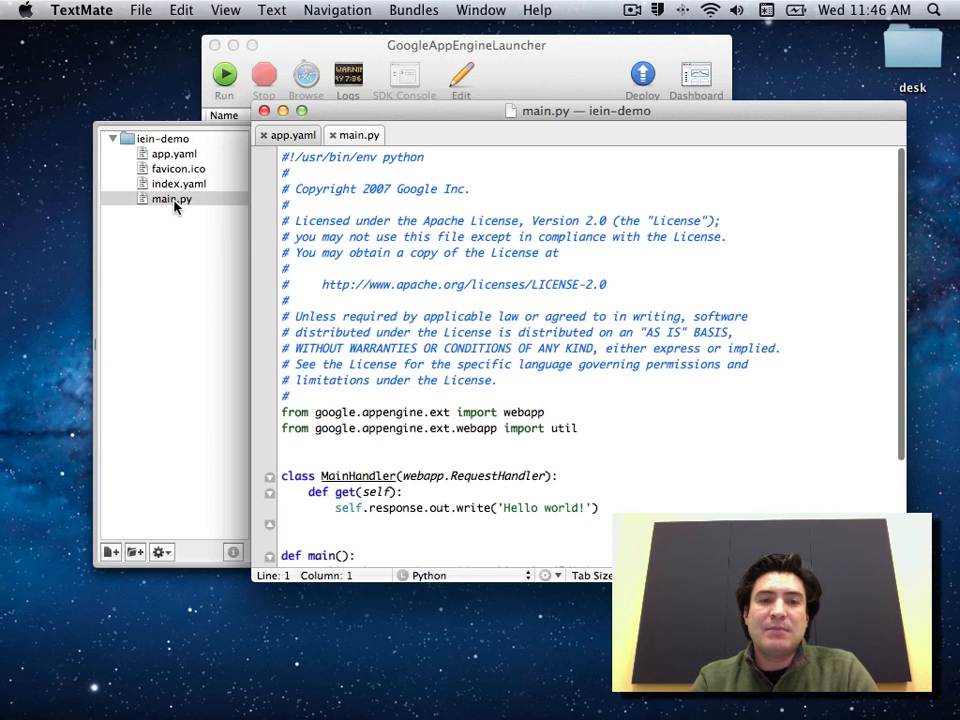
scroll(down, 3)
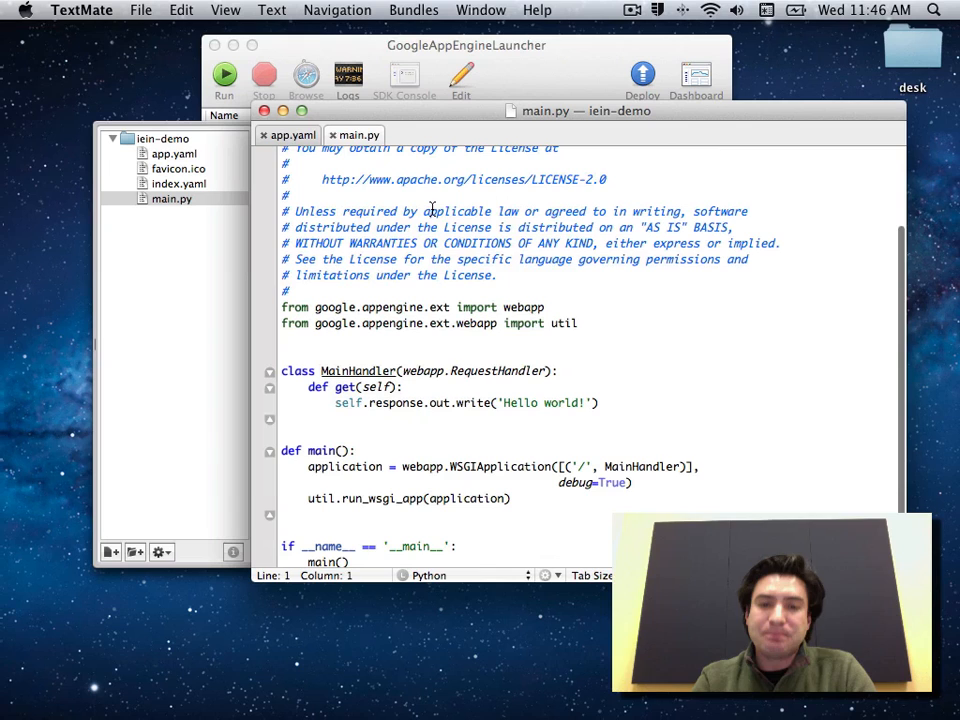
scroll(down, 3)
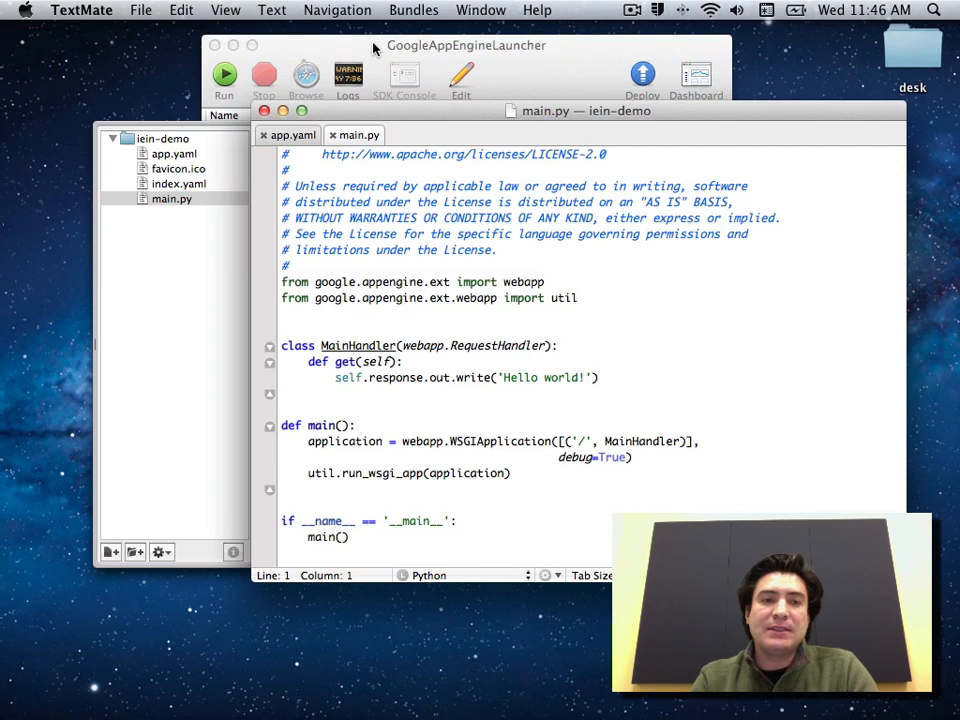
Run iein-demo locally and view localhost:8080 showing 'Hello world!' in the browser
click(466, 45)
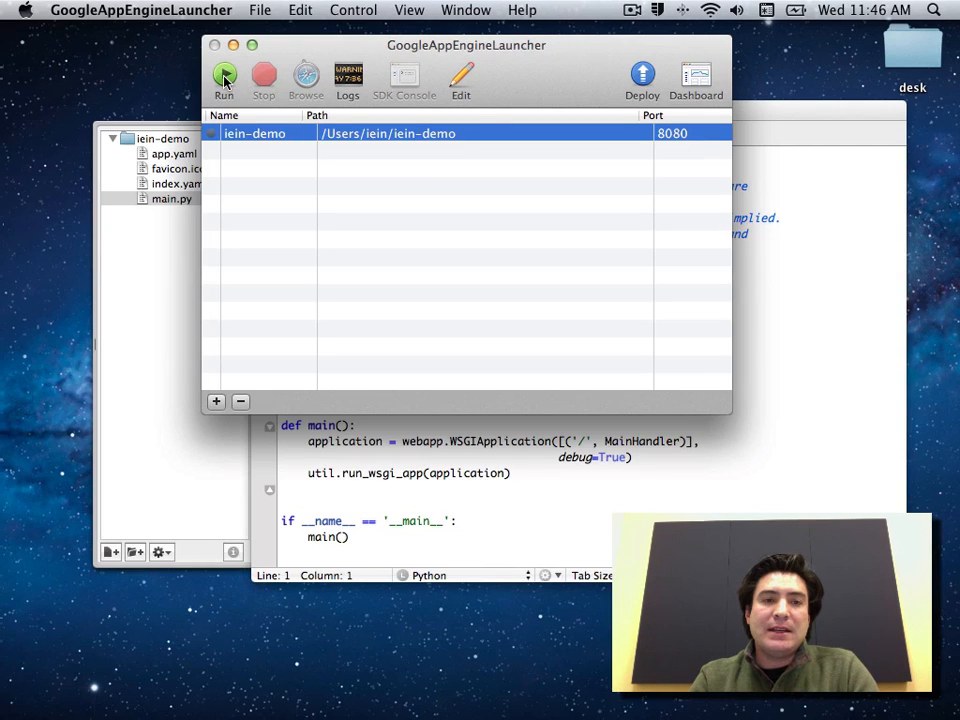
click(224, 78)
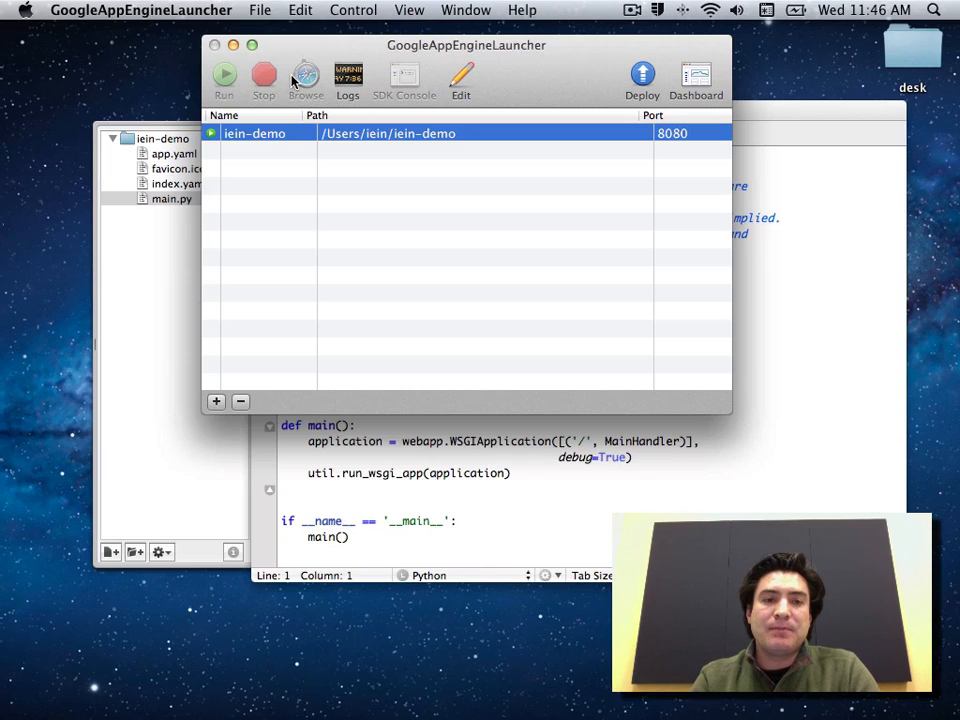
click(224, 78)
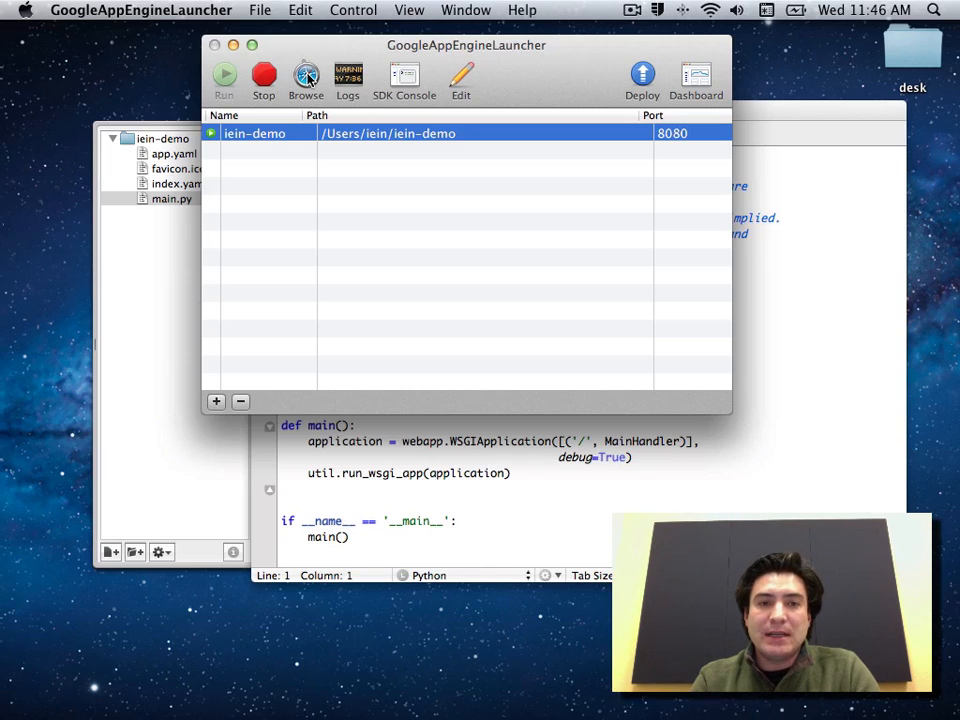
click(306, 75)
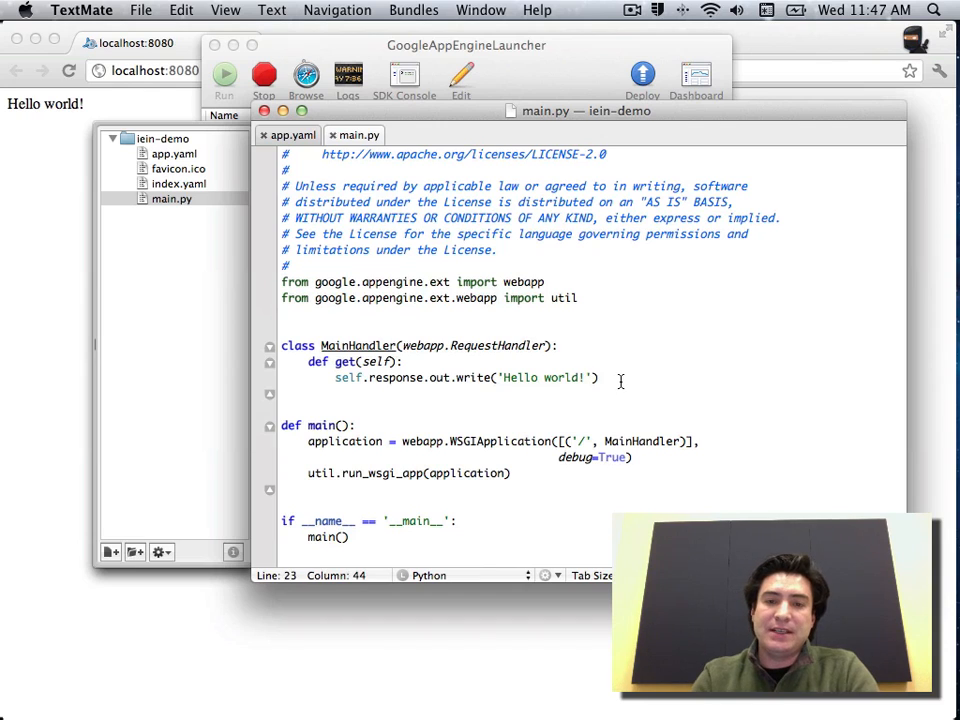
Change main.py's response text to 'Hello world - I love the cloud!'
text(-)
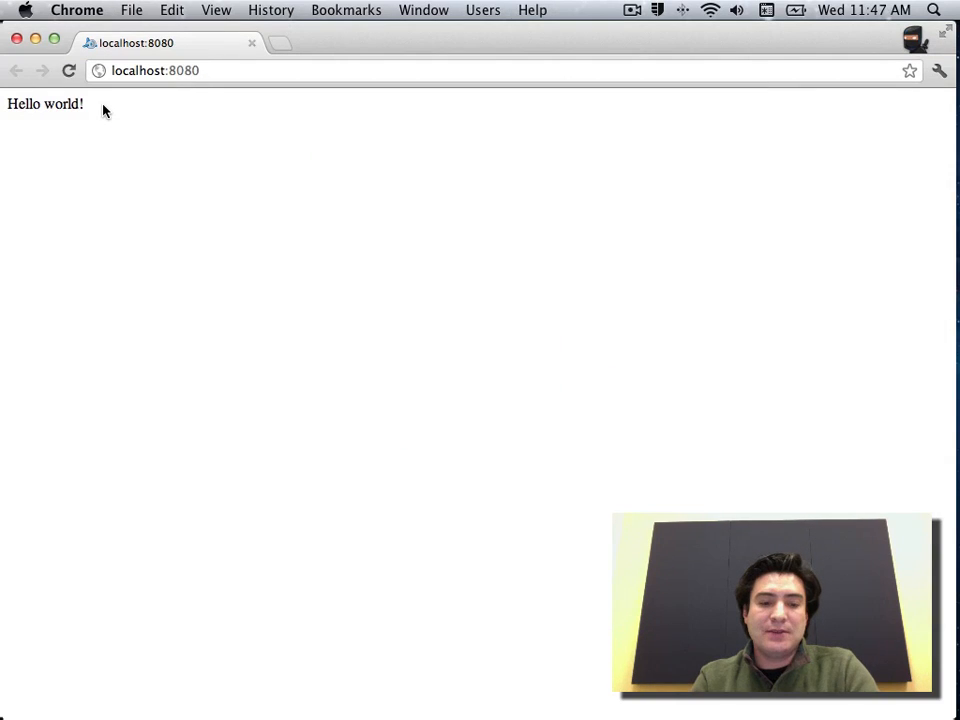
text(- I love the cloud!'))
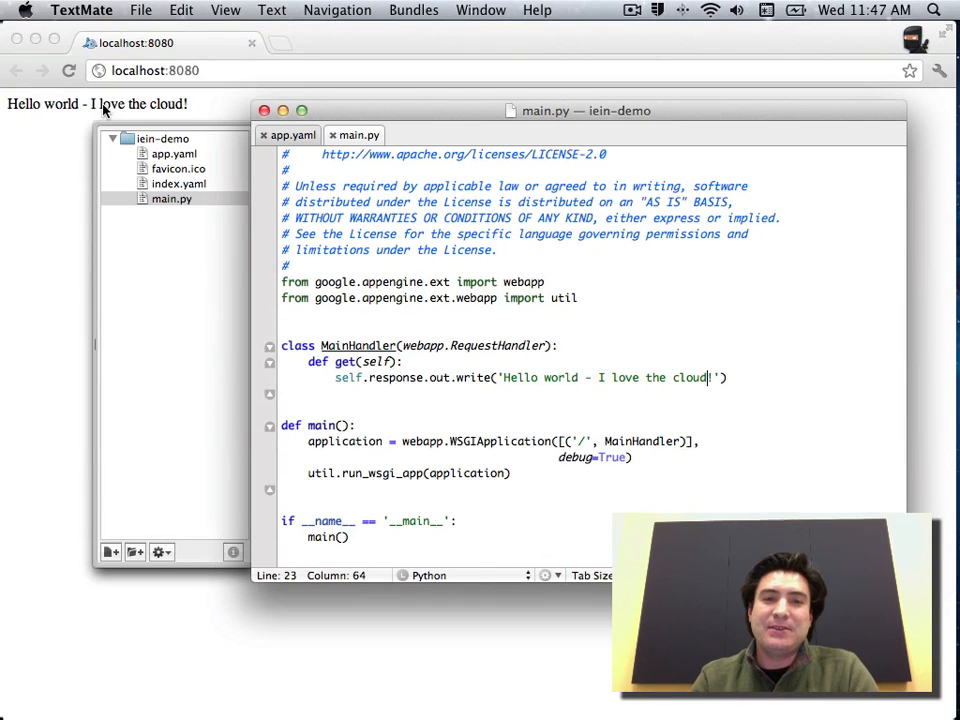
mouse_move(240, 210)
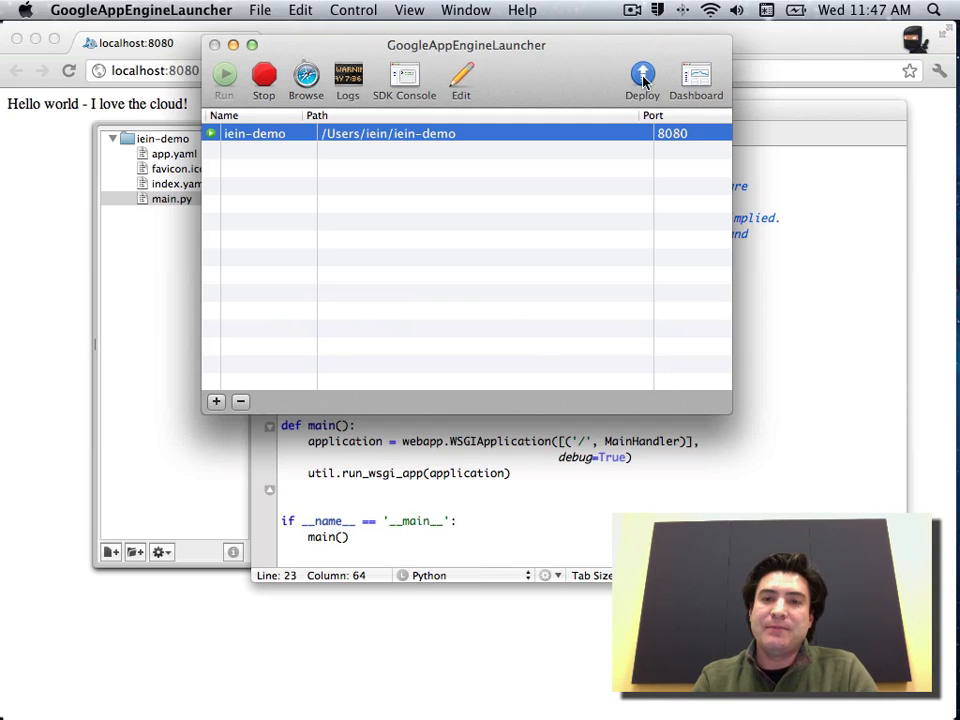
Deploy iein-demo to App Engine, signing in with the Google account
click(642, 78)
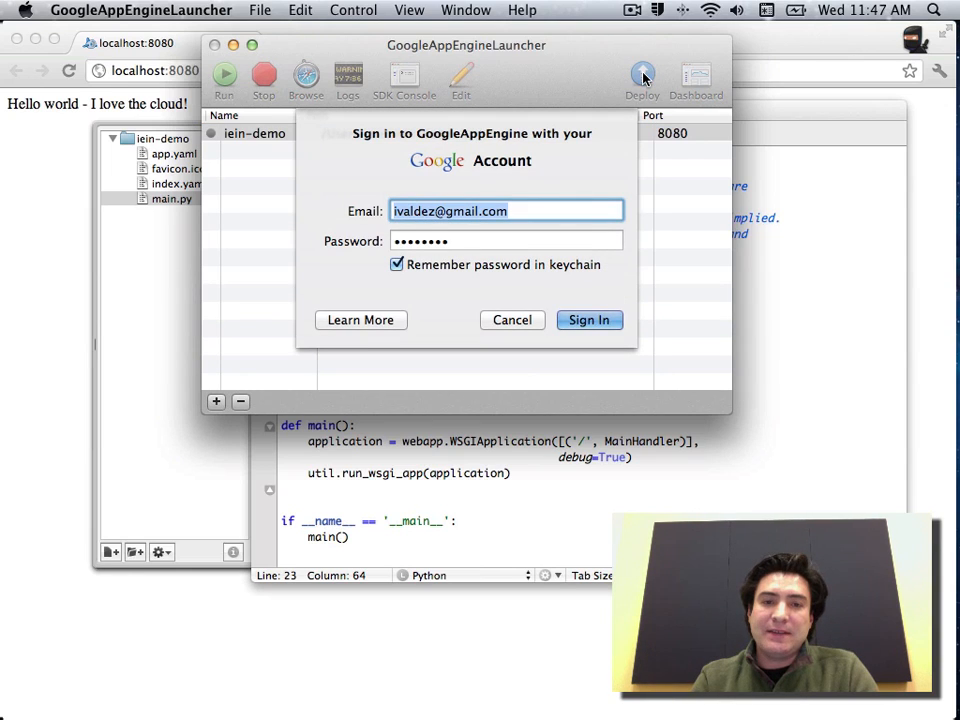
click(589, 320)
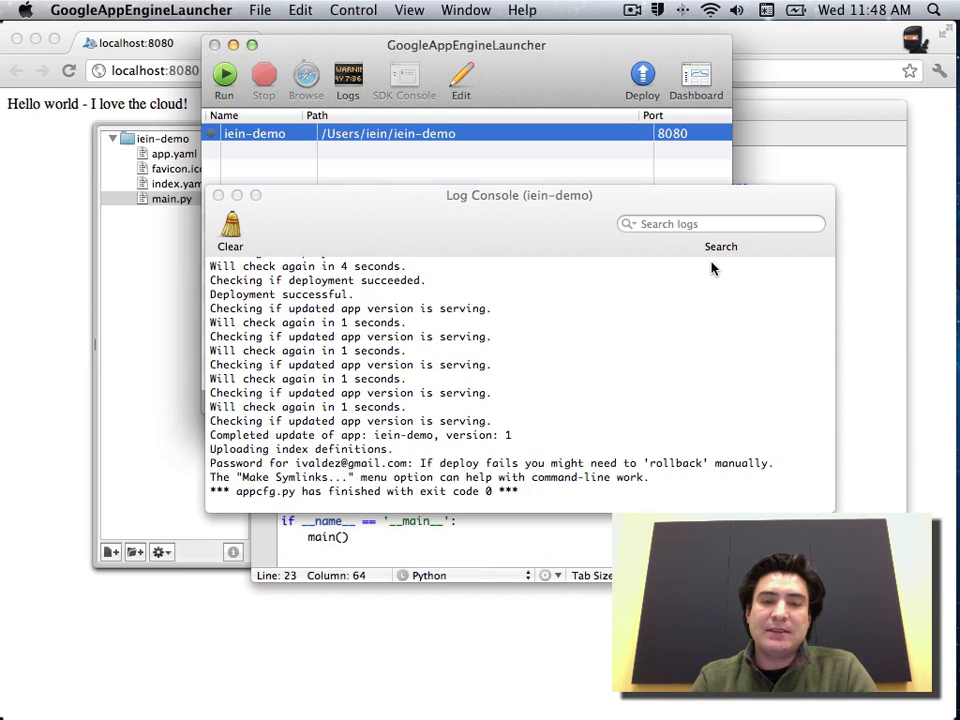
mouse_move(67, 250)
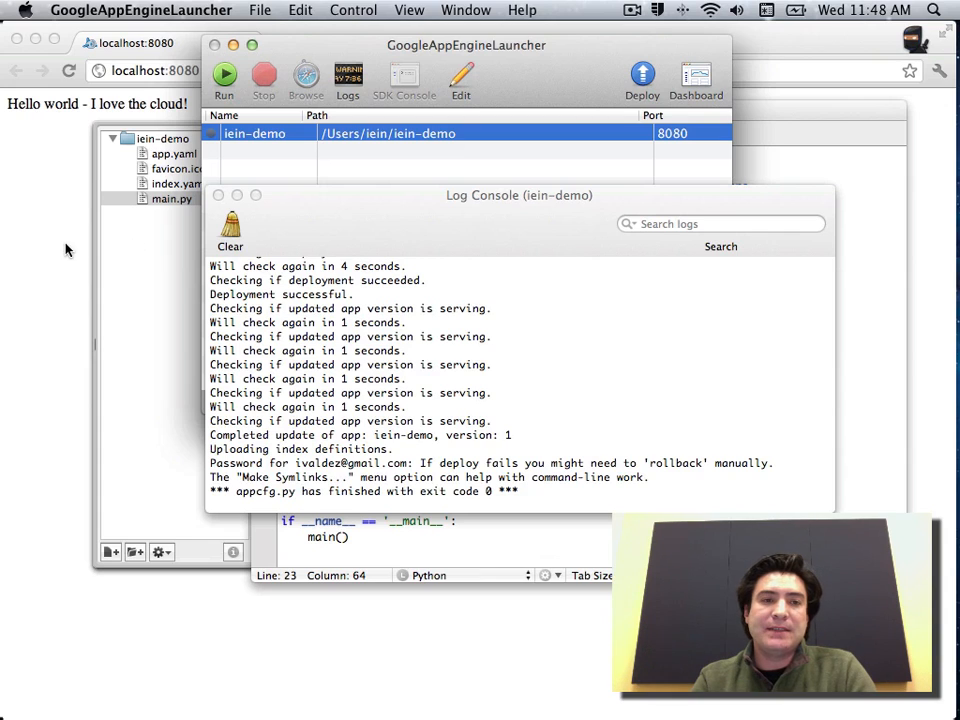